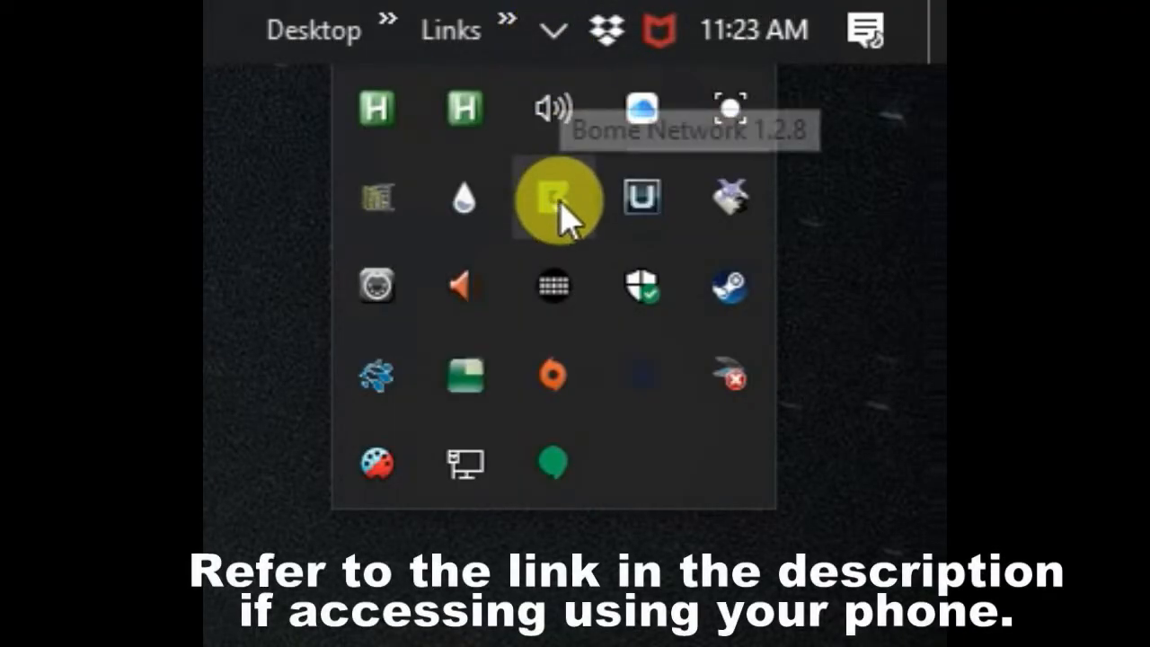
Sign into the BomeBox web config from Bome Network and show Settings' Backup & Firmware tab
right_click(552, 198)
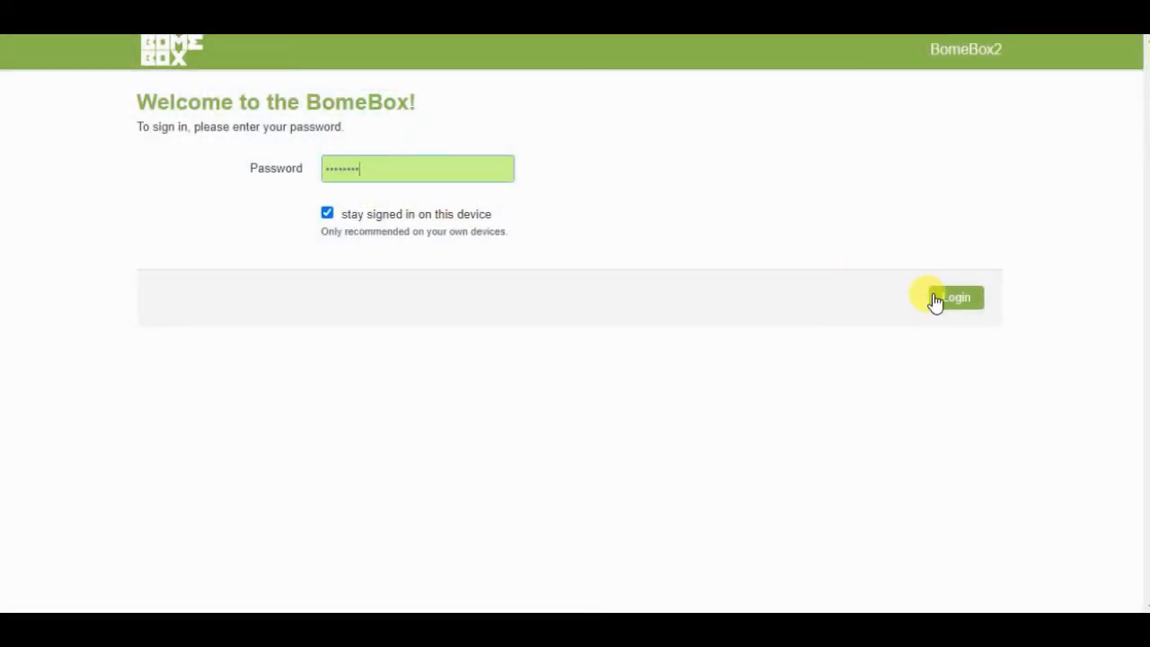
click(956, 297)
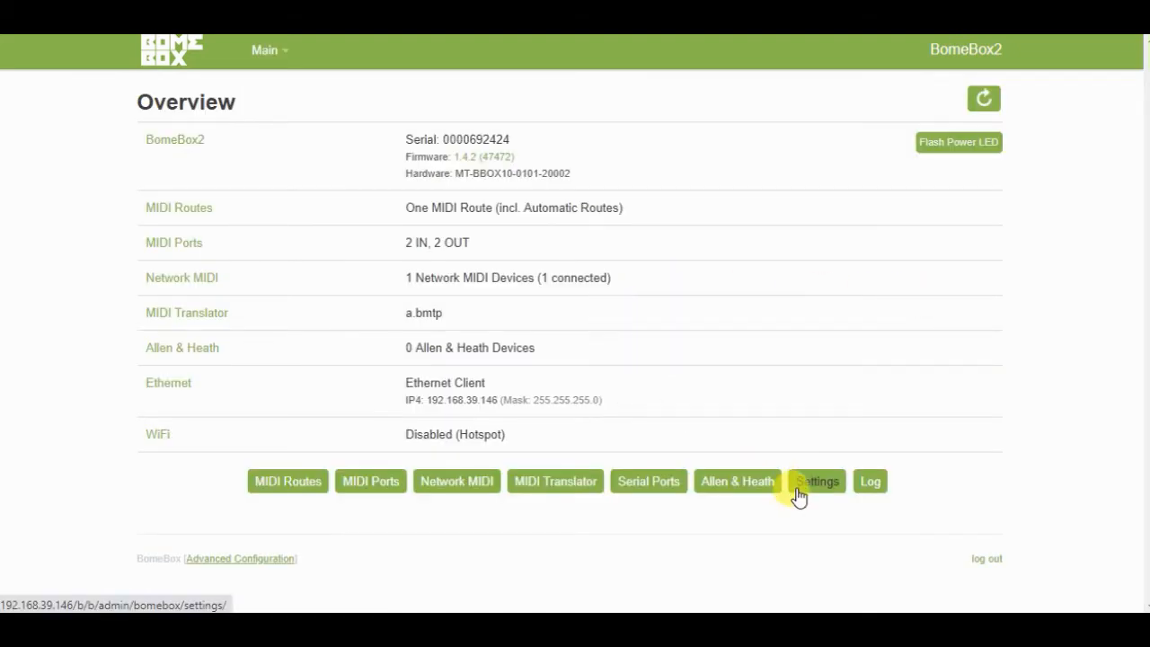
click(815, 480)
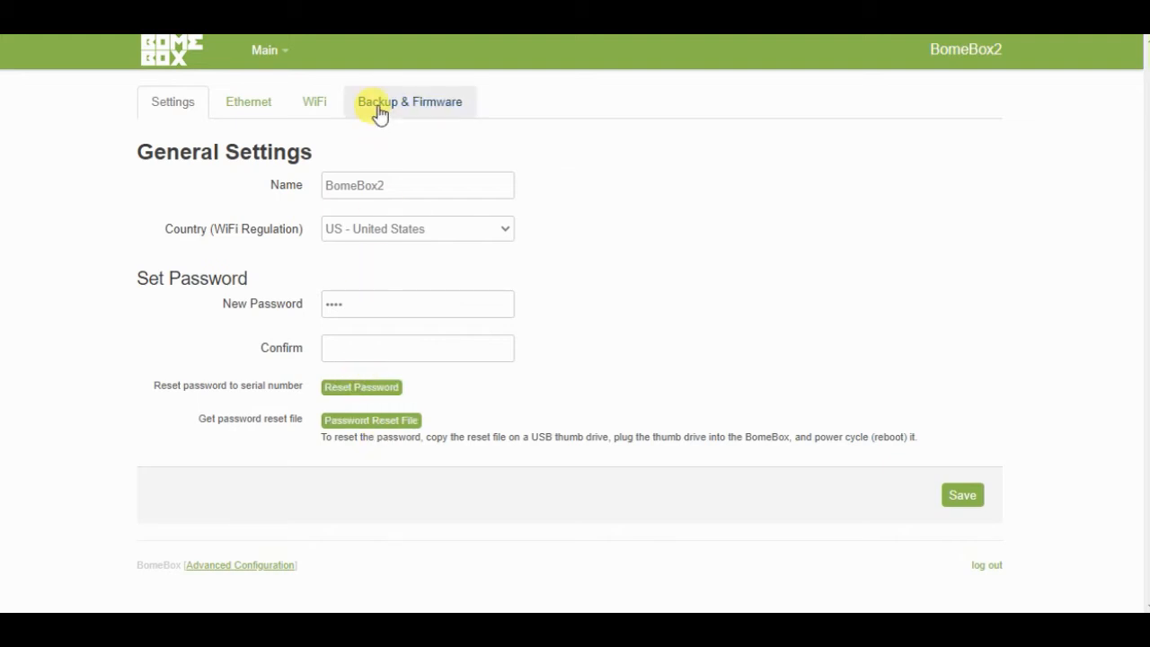
click(409, 101)
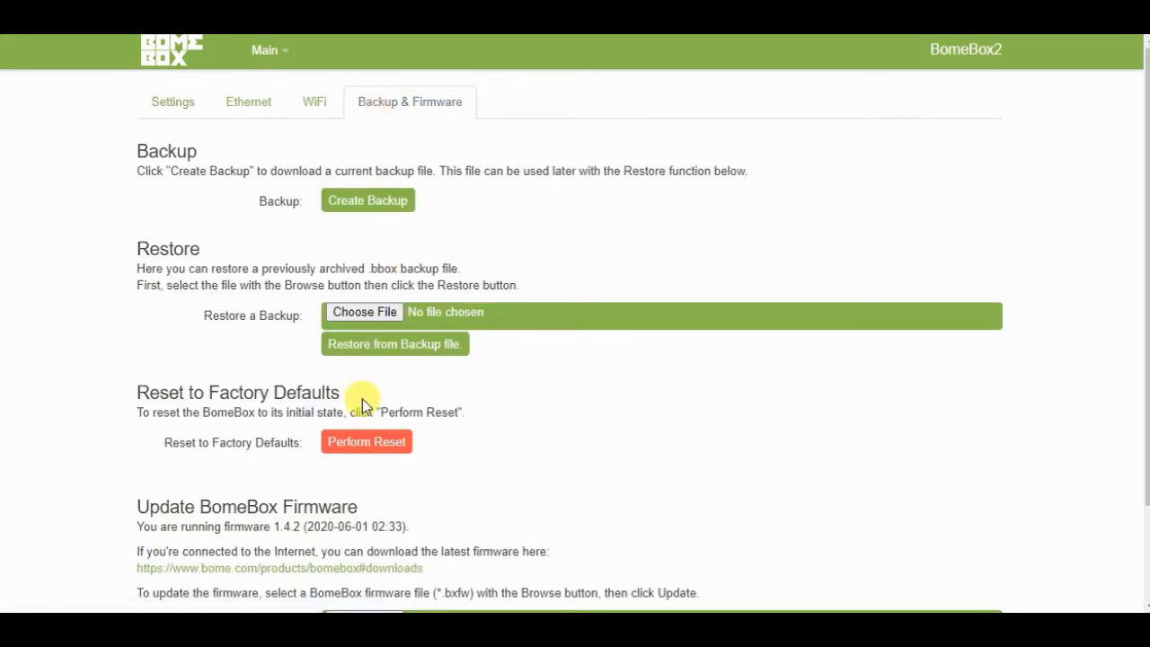
Perform a Reset to Factory Defaults and confirm the irreversible change
click(366, 441)
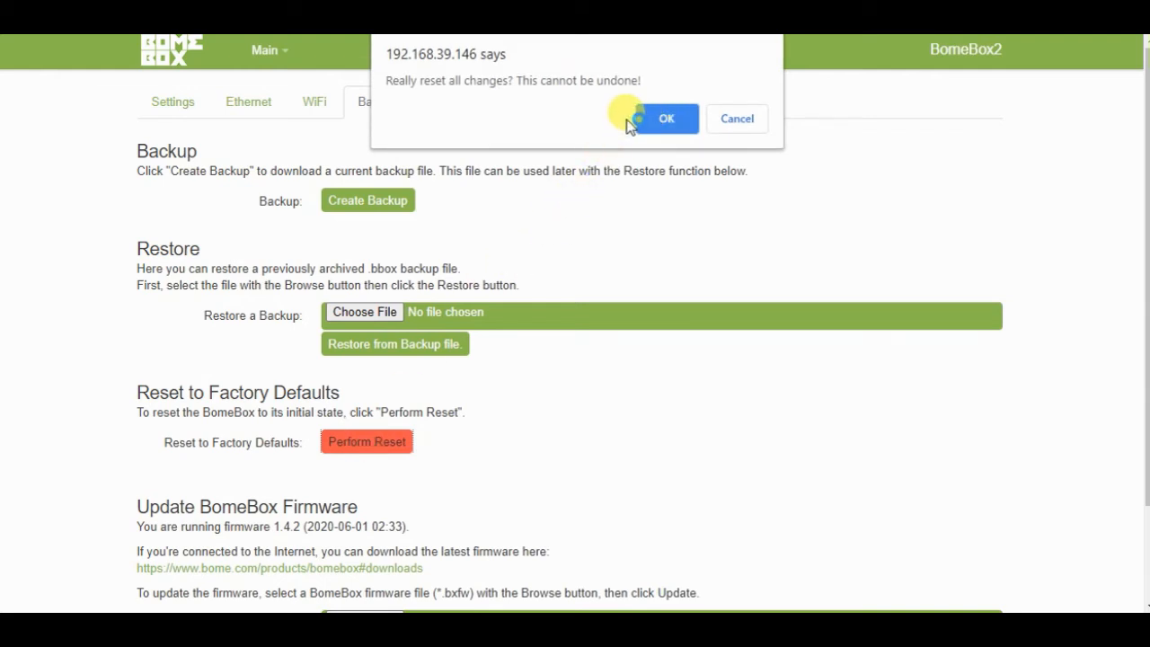
click(666, 118)
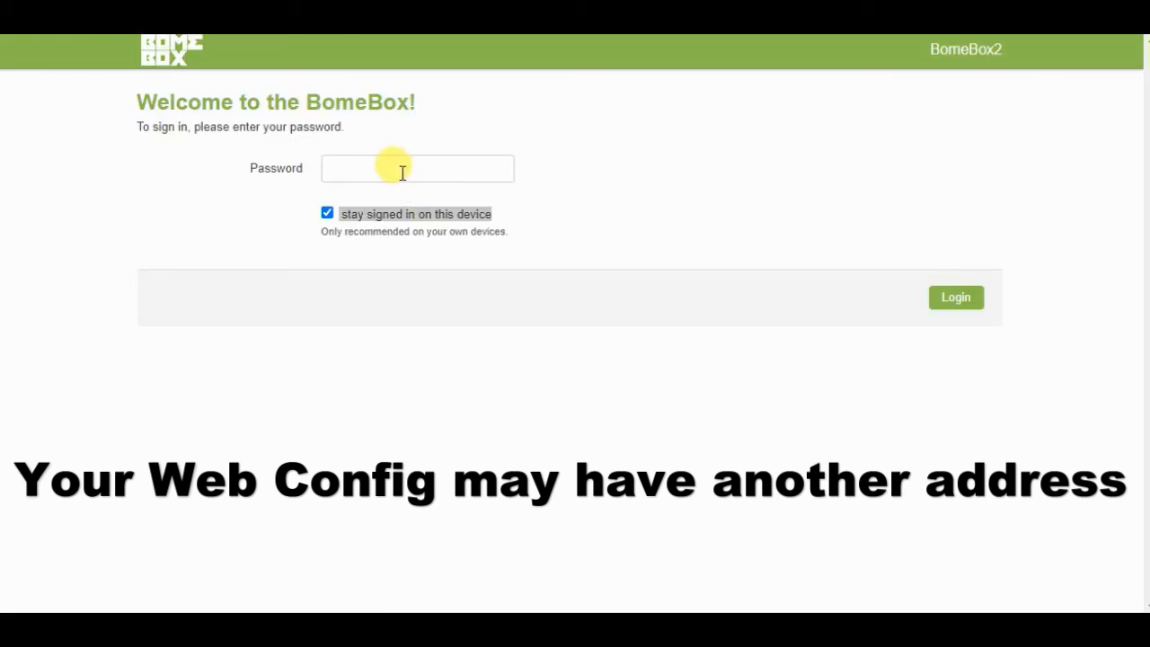
Enter the BomeBox serial number as the password and submit the login
text(•••••)
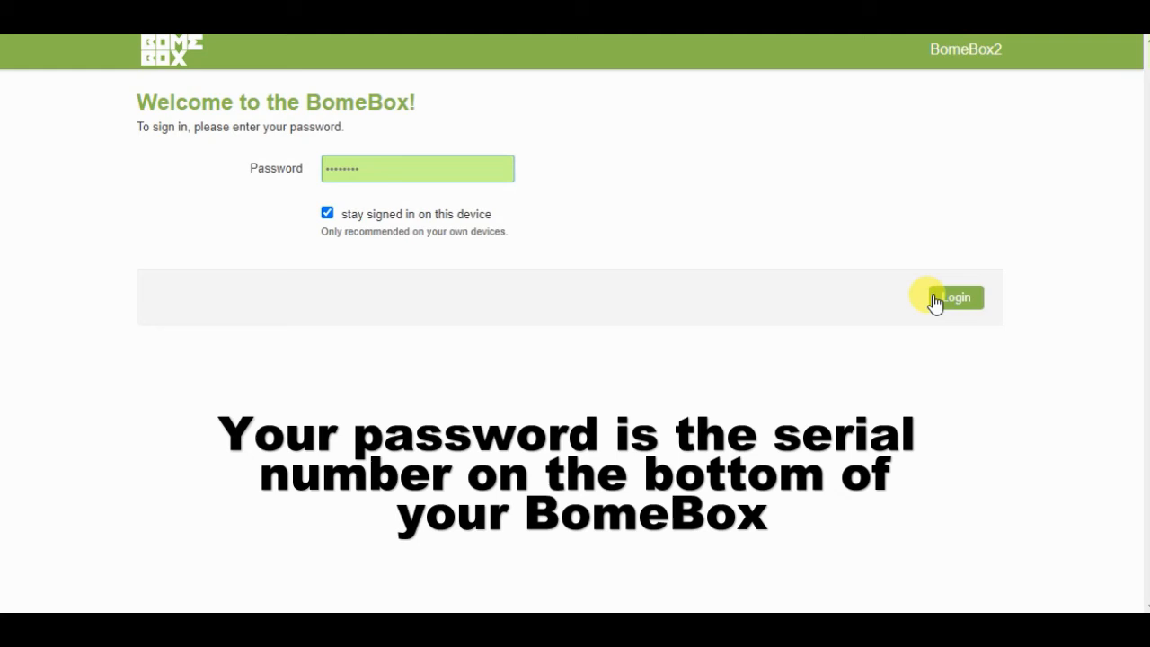
click(957, 297)
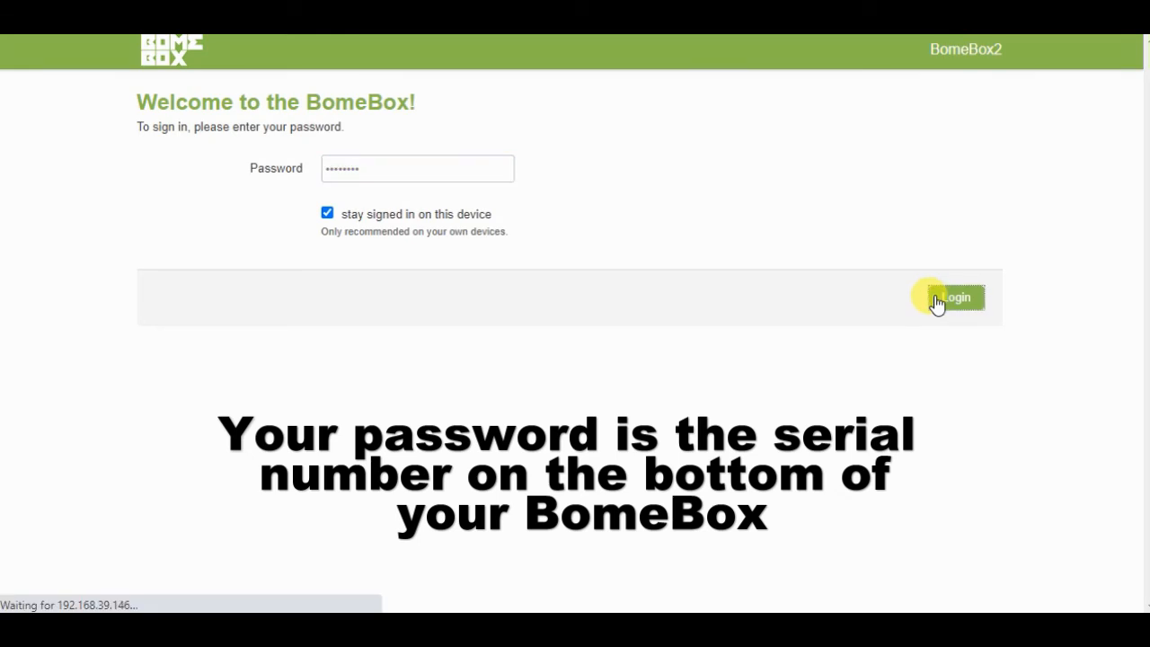